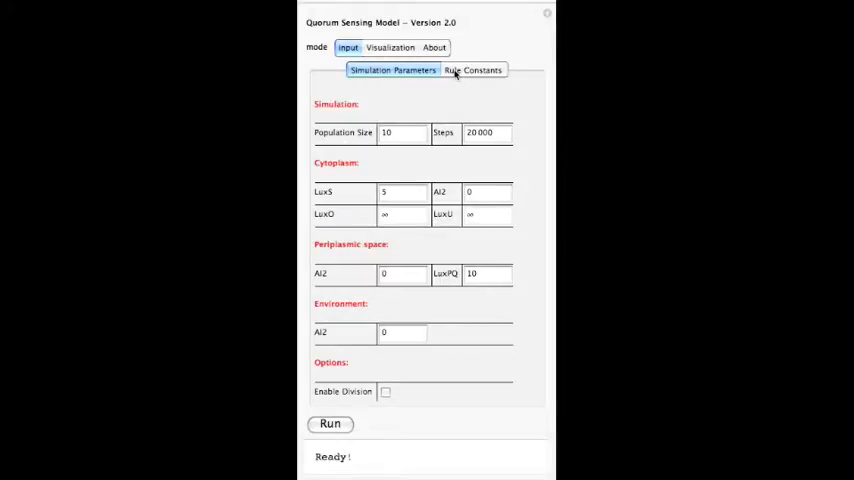
Set the Population Size parameter to 15, leaving other simulation parameters unchanged
left_click(392, 70)
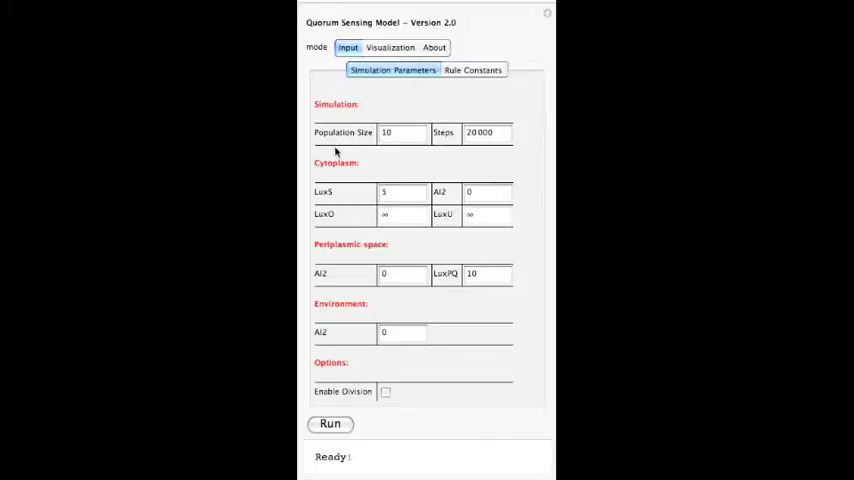
mouse_move(355, 156)
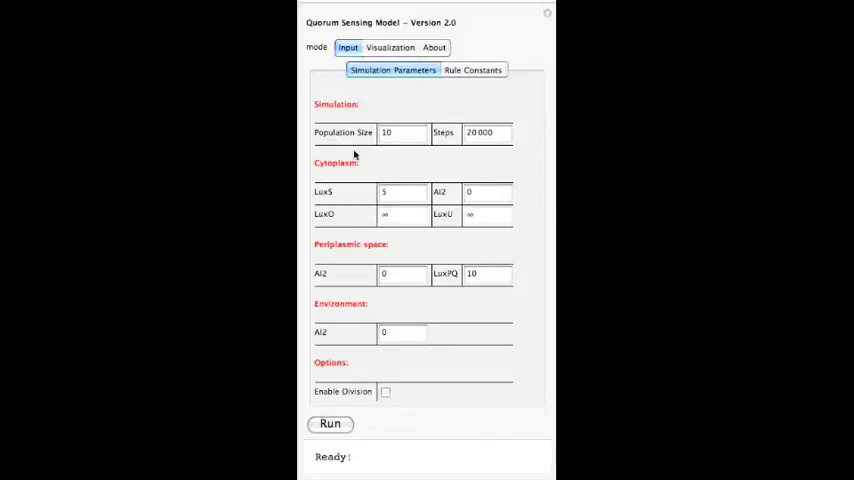
left_click(400, 132)
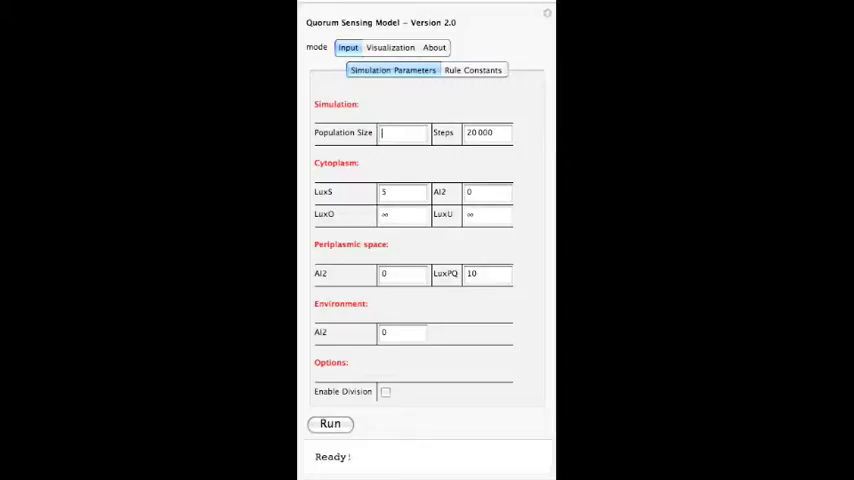
type("15")
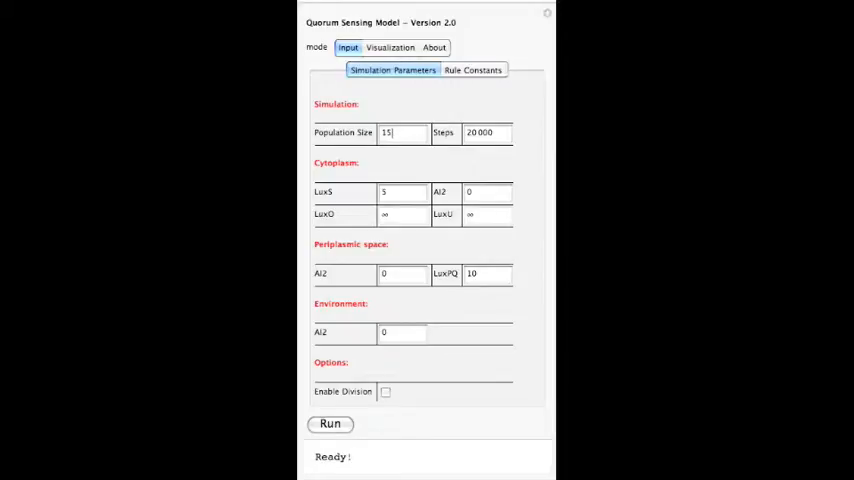
mouse_move(415, 89)
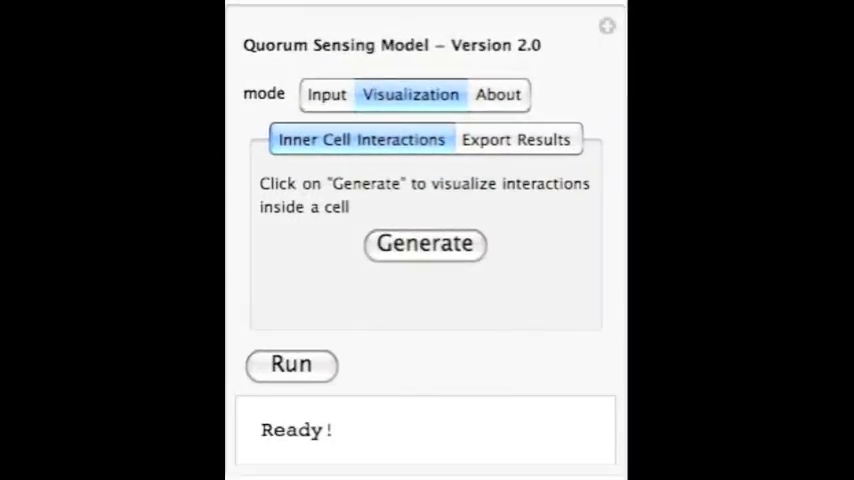
mouse_move(472, 345)
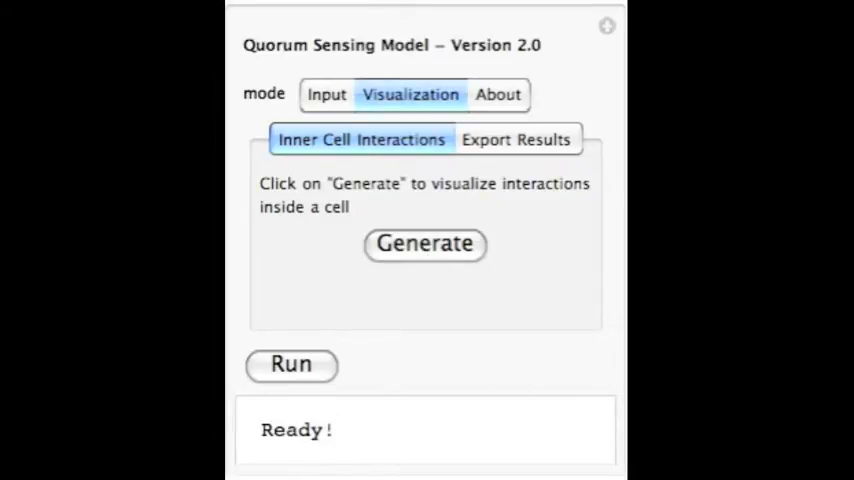
Generate the 3D inner-cell interaction view with its LuxPQ objects dictionary
left_click(424, 244)
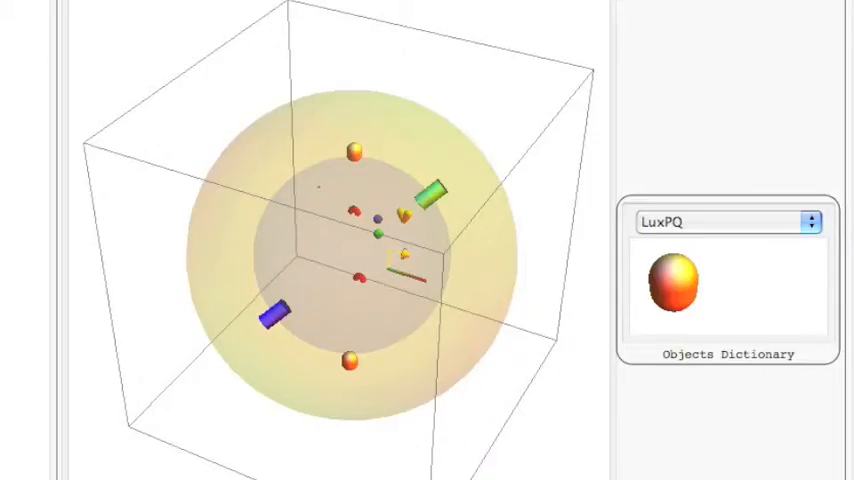
mouse_move(334, 356)
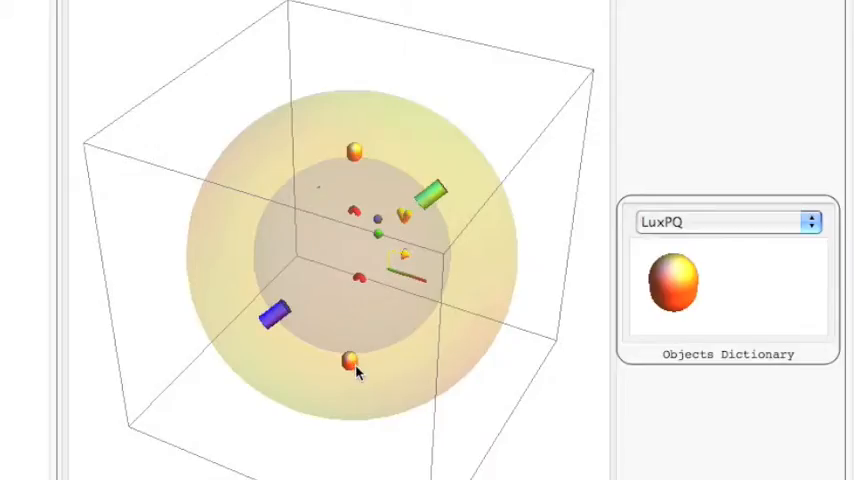
mouse_move(251, 157)
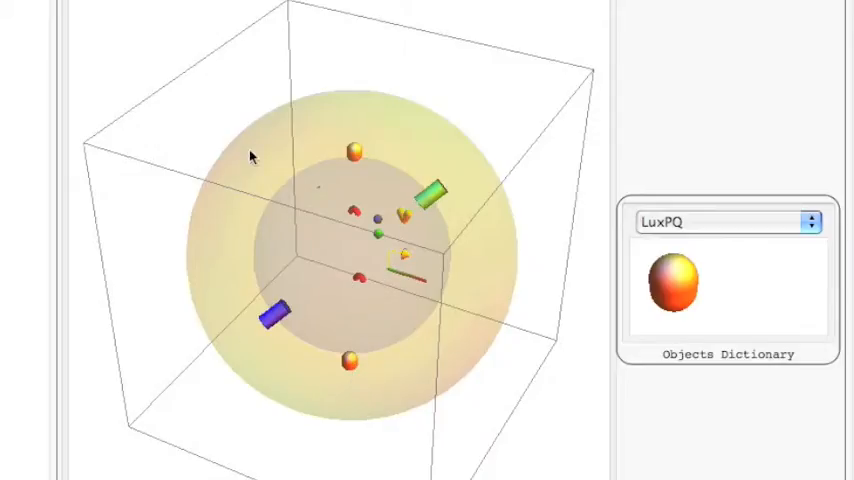
mouse_move(400, 375)
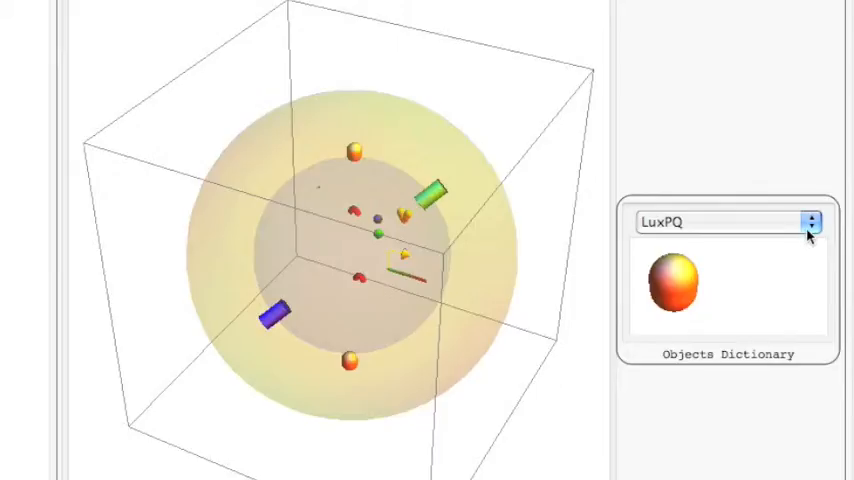
Show the Promoter symbol in the objects dictionary, then reopen the list to choose LuxS
left_click(725, 221)
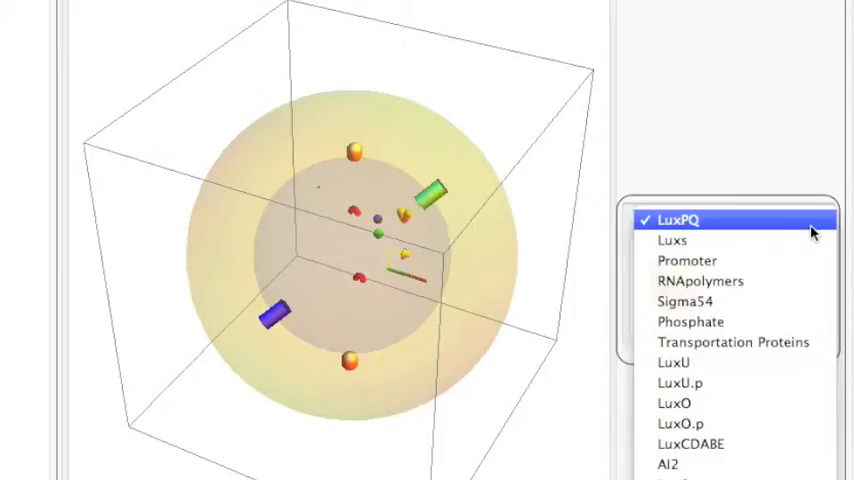
left_click(686, 260)
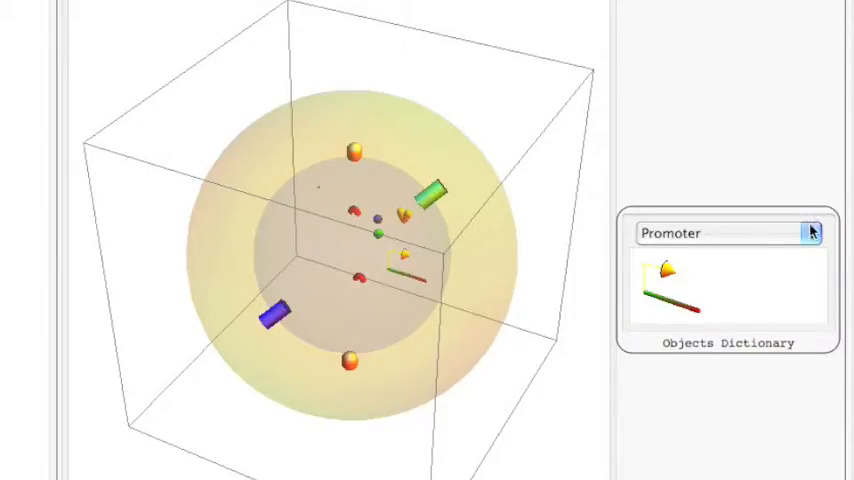
left_click(812, 232)
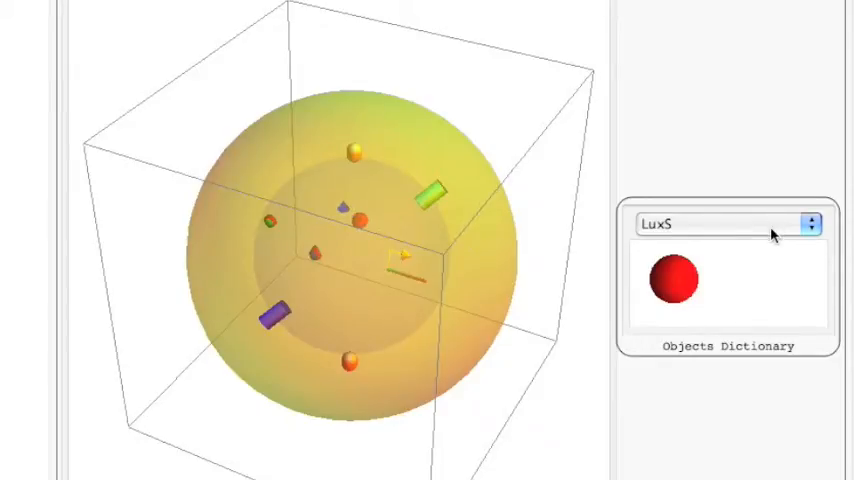
mouse_move(762, 210)
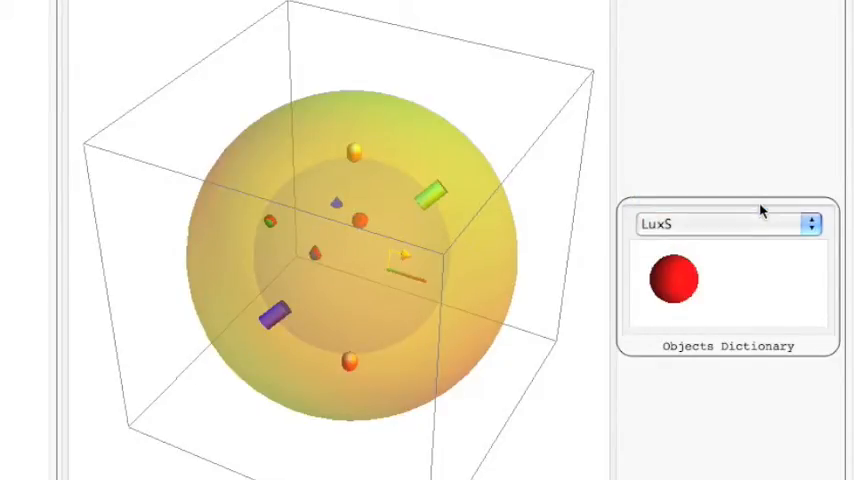